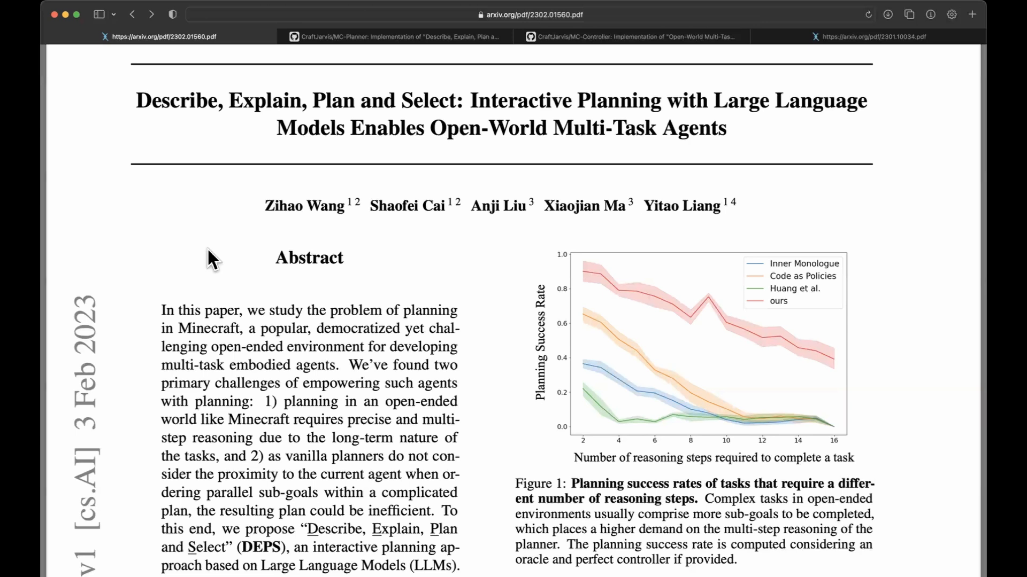
pyautogui.moveTo(200, 553)
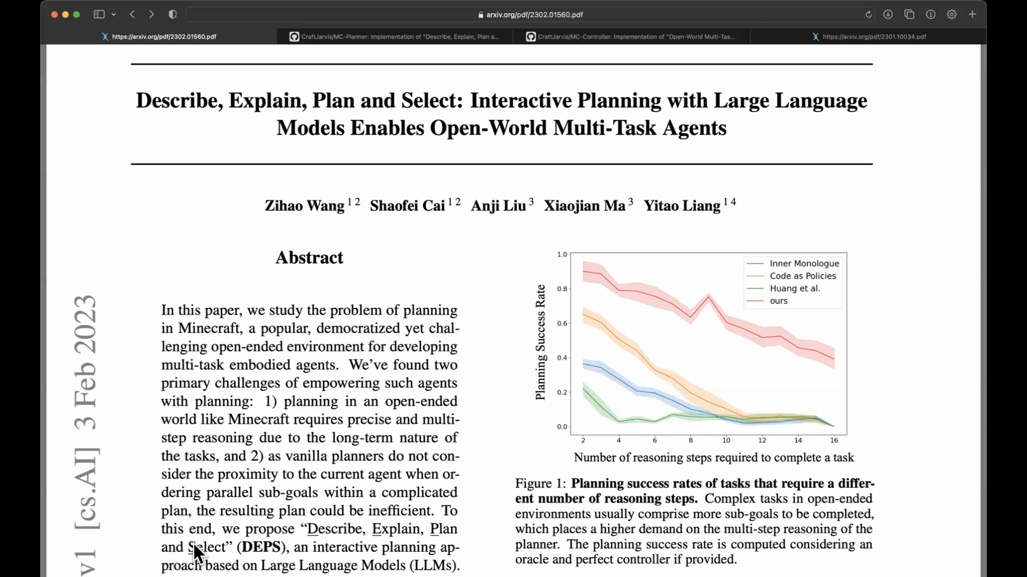
# Step: Highlight the abstract's Large Language Models line, then switch to the arXiv 2301.10034 paper
pyautogui.moveTo(196, 566); pyautogui.dragTo(459, 565)
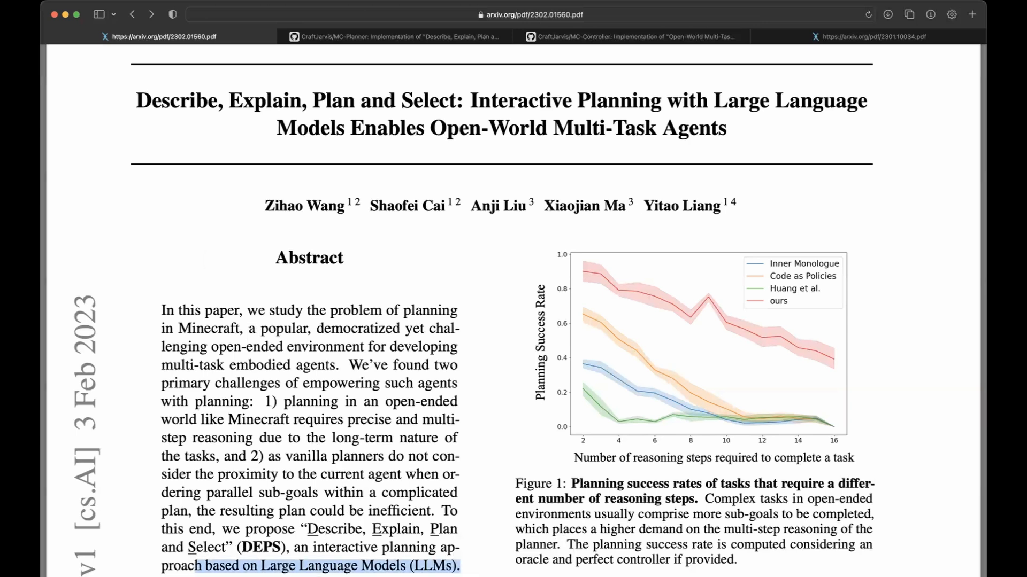
pyautogui.click(870, 36)
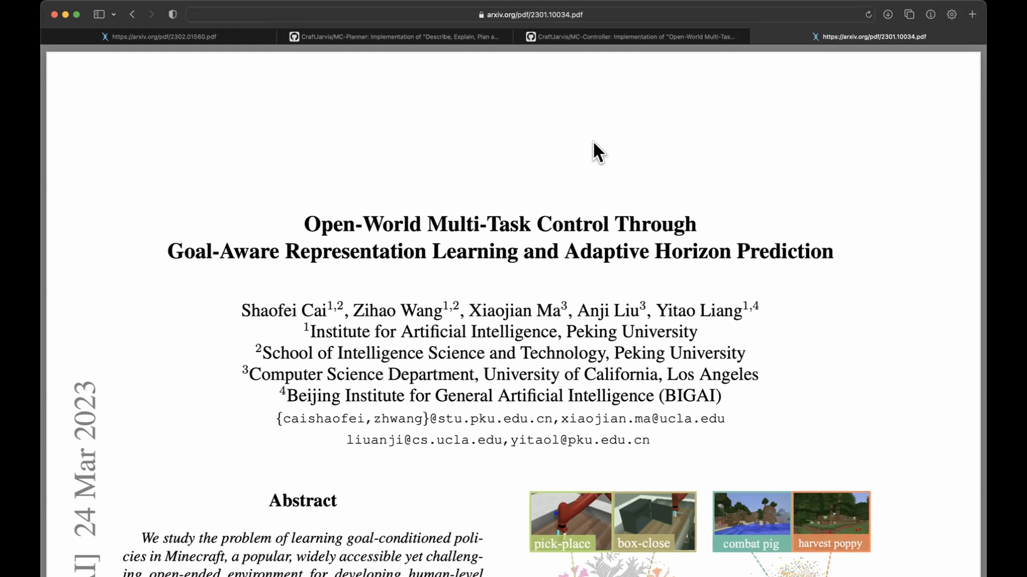
# Step: Visit the CraftJarvis/MC-Planner GitHub repo, then return to the DEPS paper's Figure 3
pyautogui.click(395, 36)
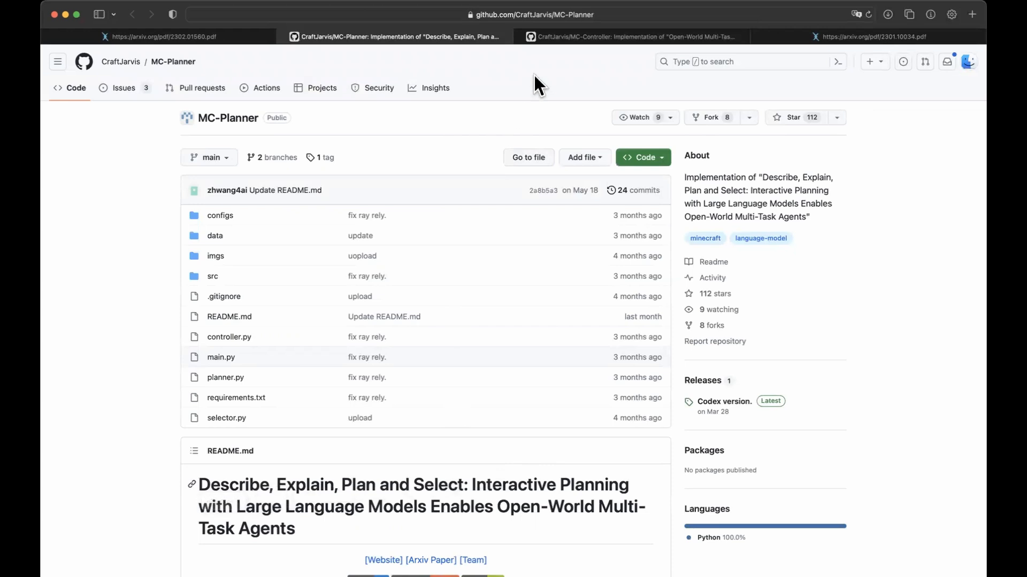
pyautogui.click(629, 36)
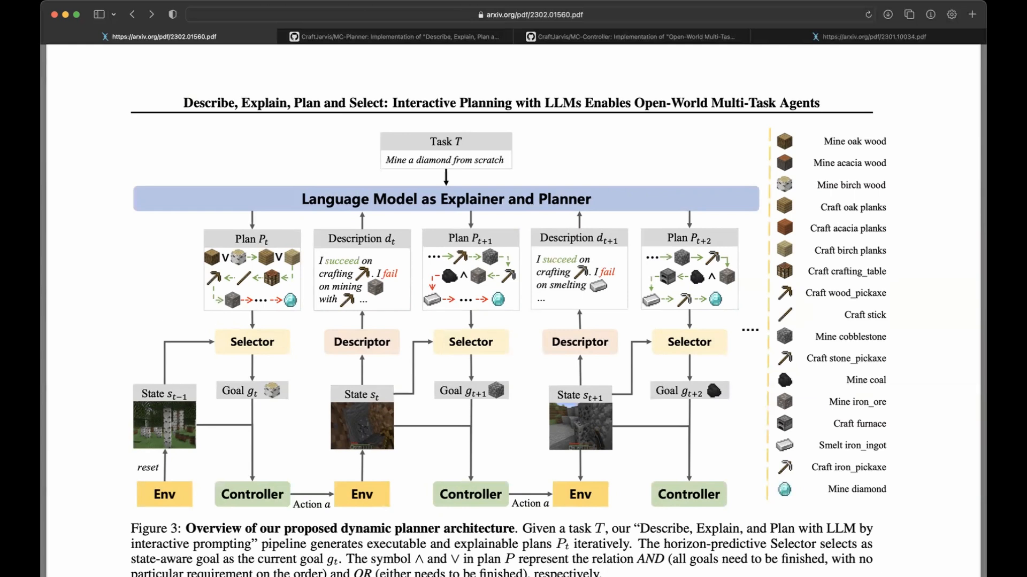
pyautogui.moveTo(81, 361)
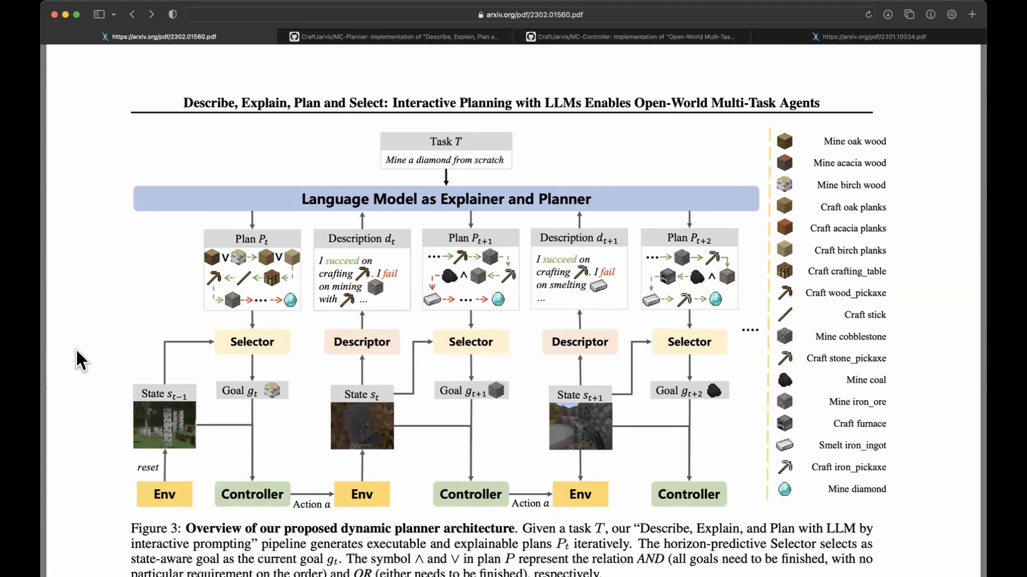
pyautogui.moveTo(922, 347)
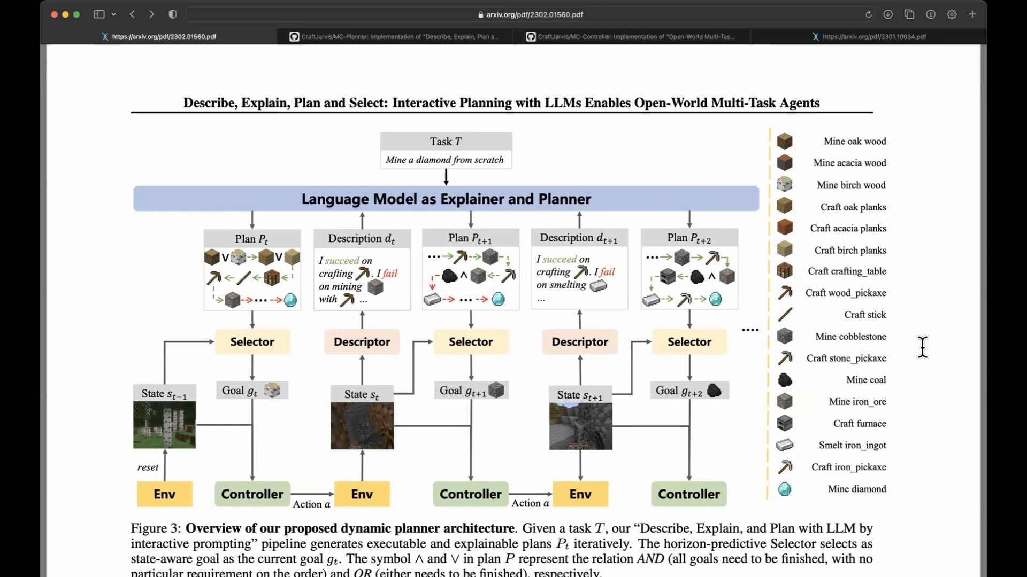
pyautogui.moveTo(620, 392)
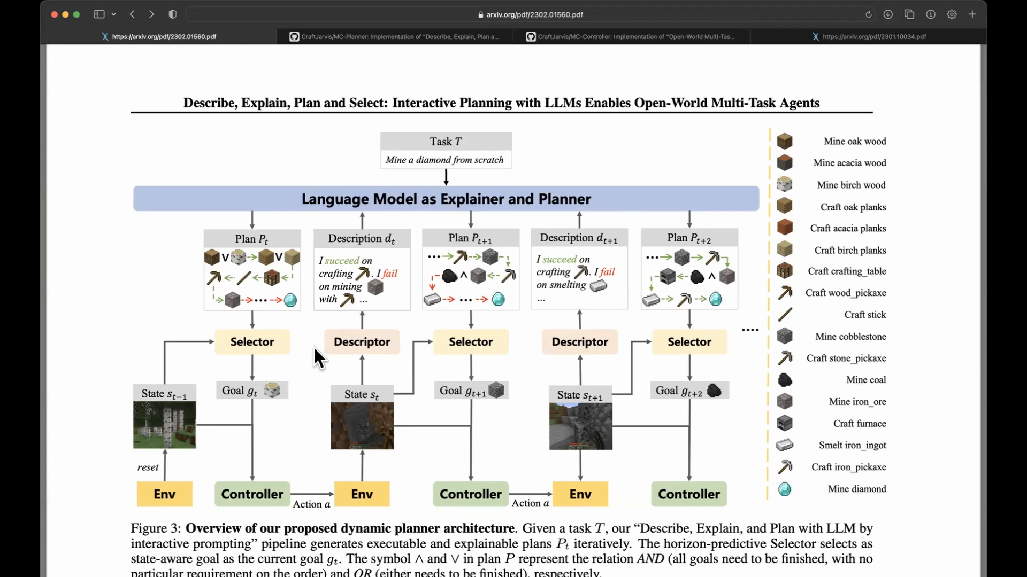
pyautogui.moveTo(373, 148)
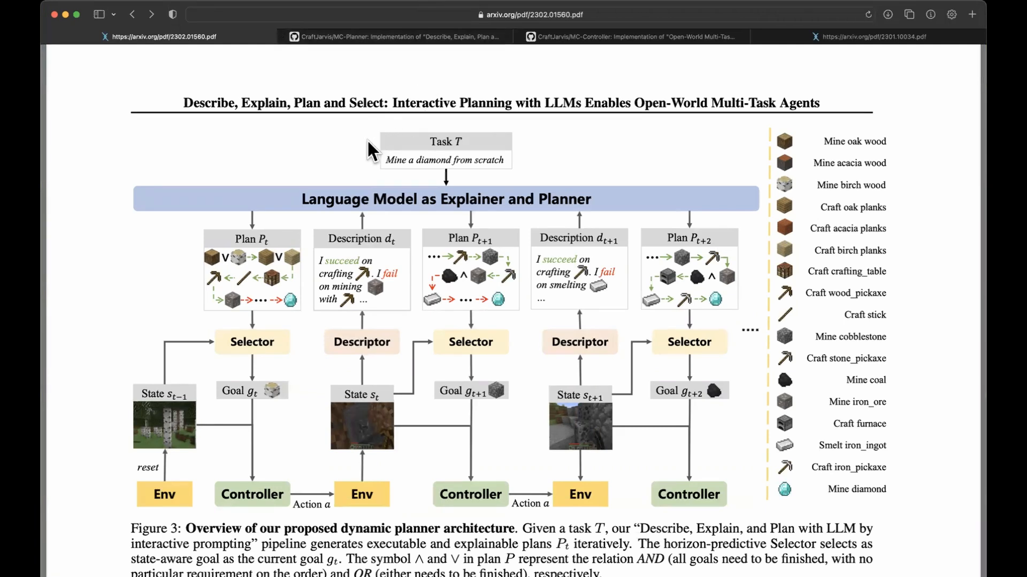
pyautogui.moveTo(376, 166)
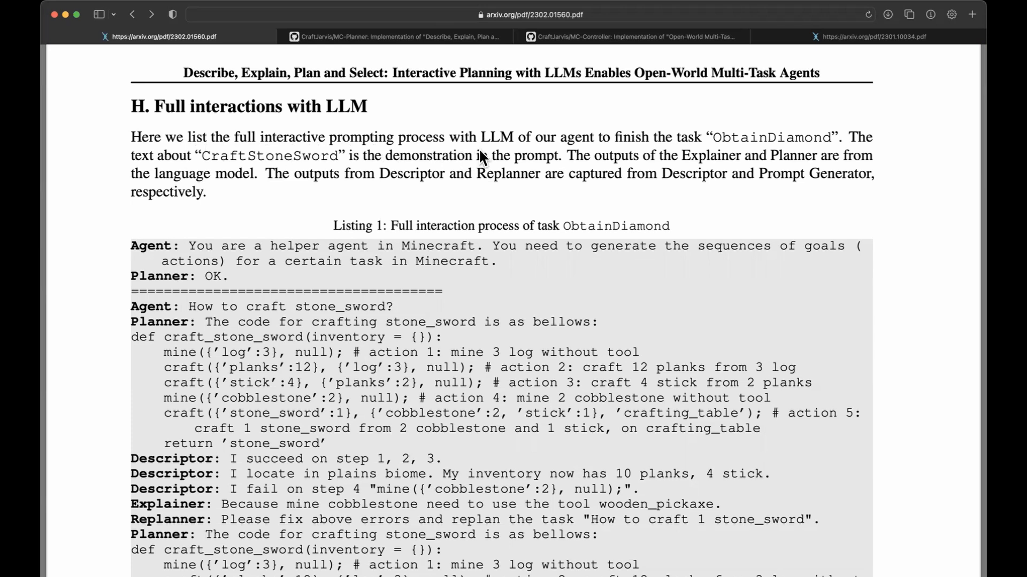
pyautogui.moveTo(701, 141)
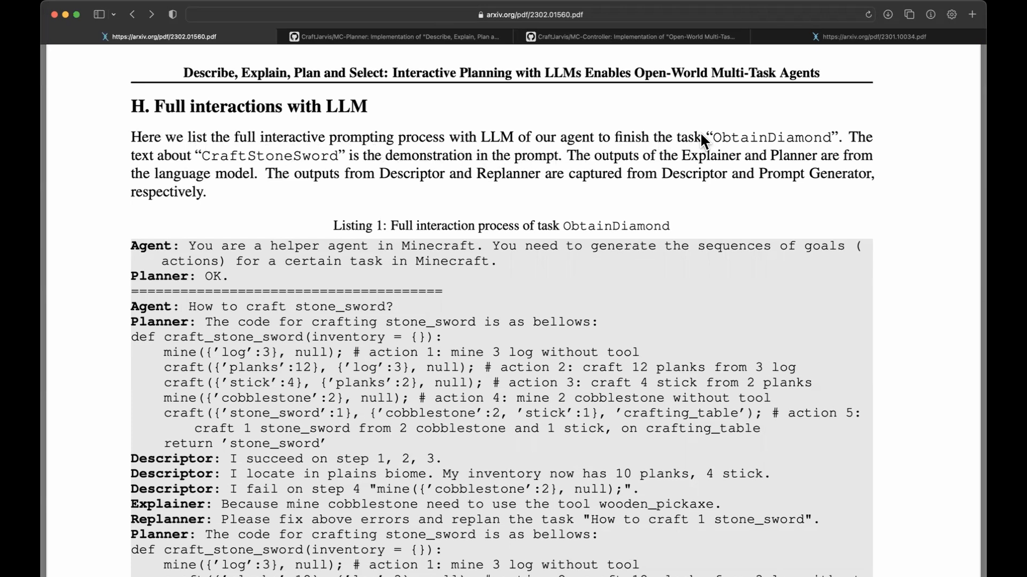
pyautogui.moveTo(259, 179)
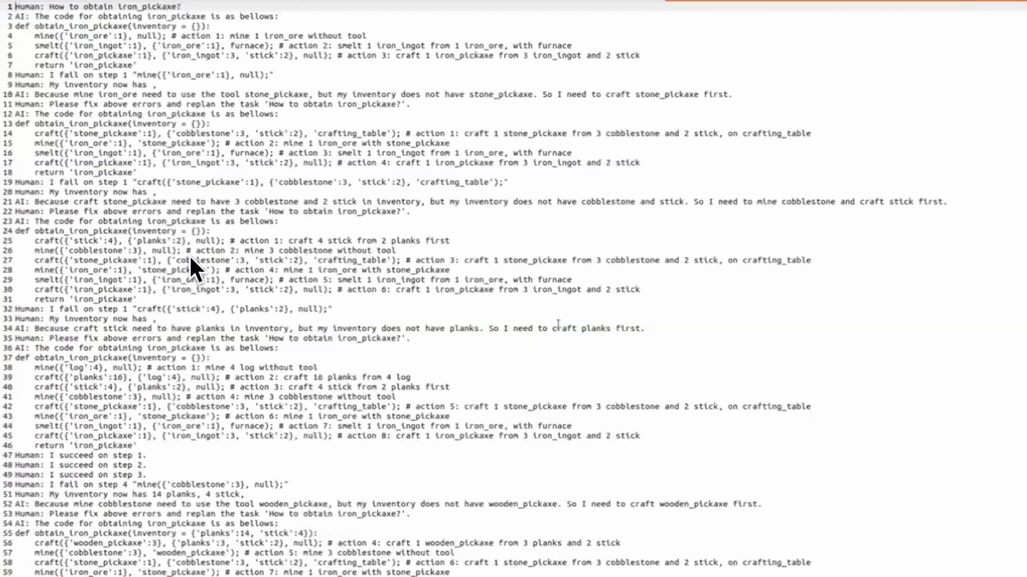
pyautogui.moveTo(26, 170)
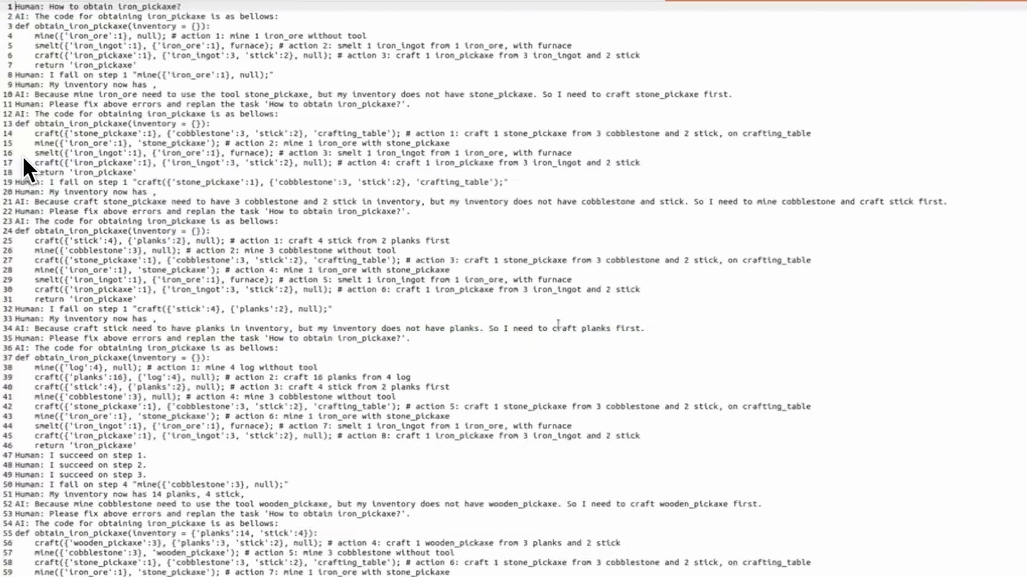
pyautogui.moveTo(186, 219)
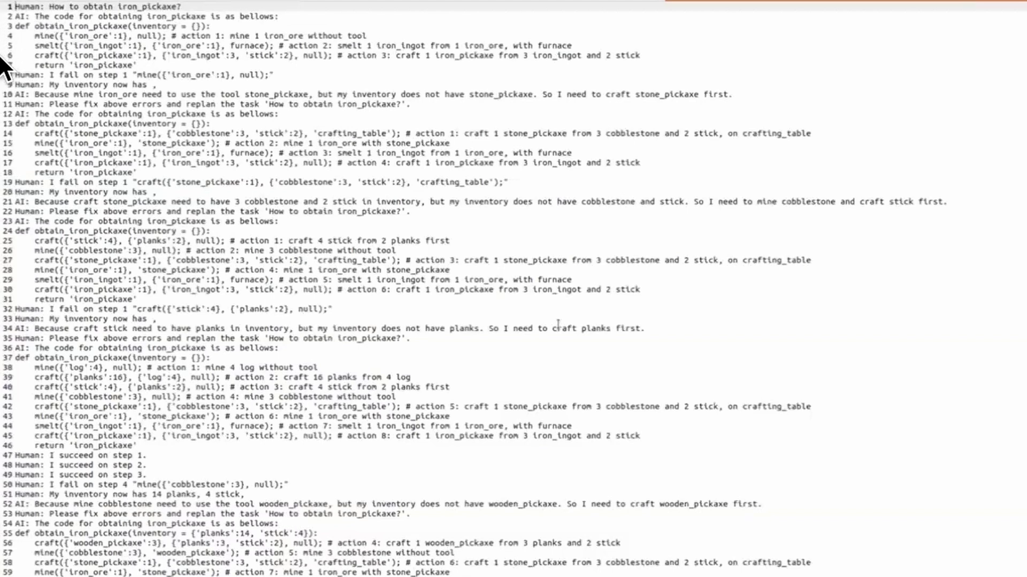
pyautogui.moveTo(68, 39)
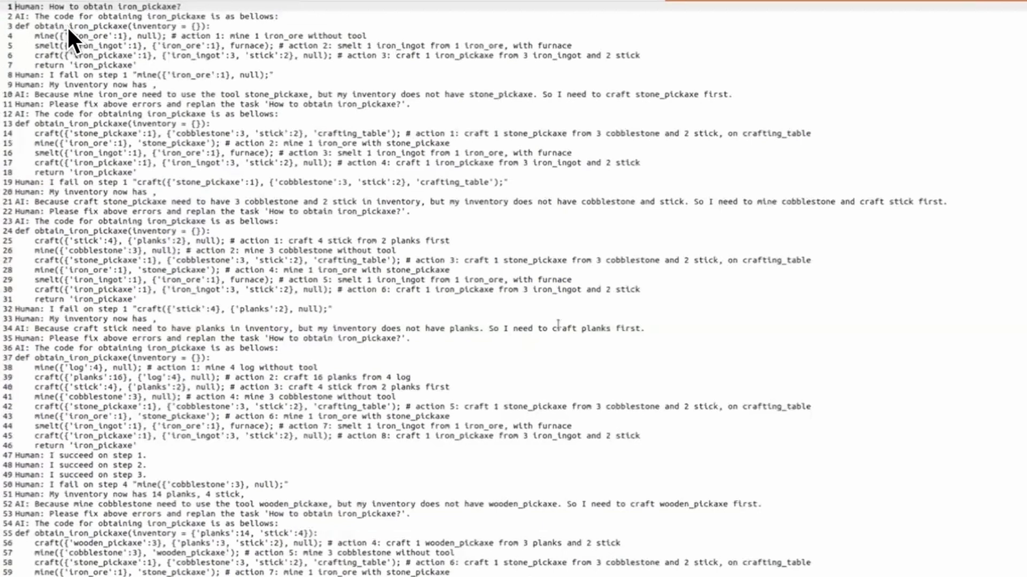
pyautogui.moveTo(157, 33)
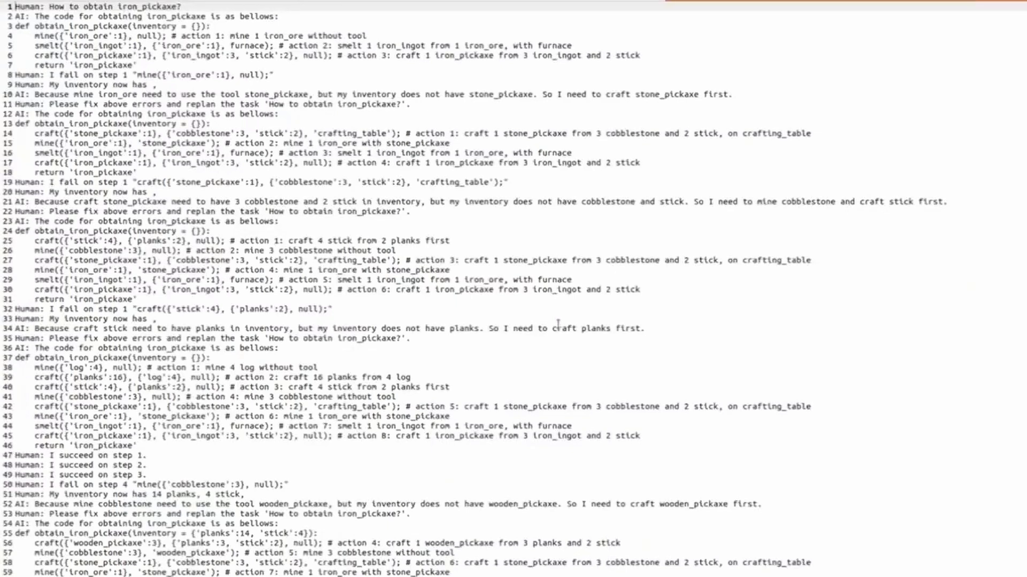
pyautogui.moveTo(114, 71)
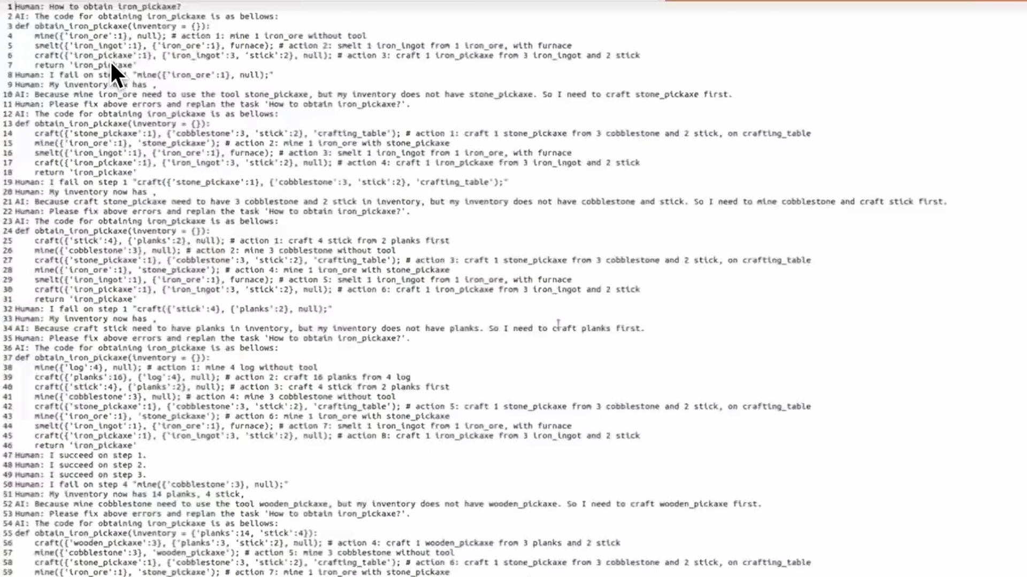
pyautogui.moveTo(20, 49)
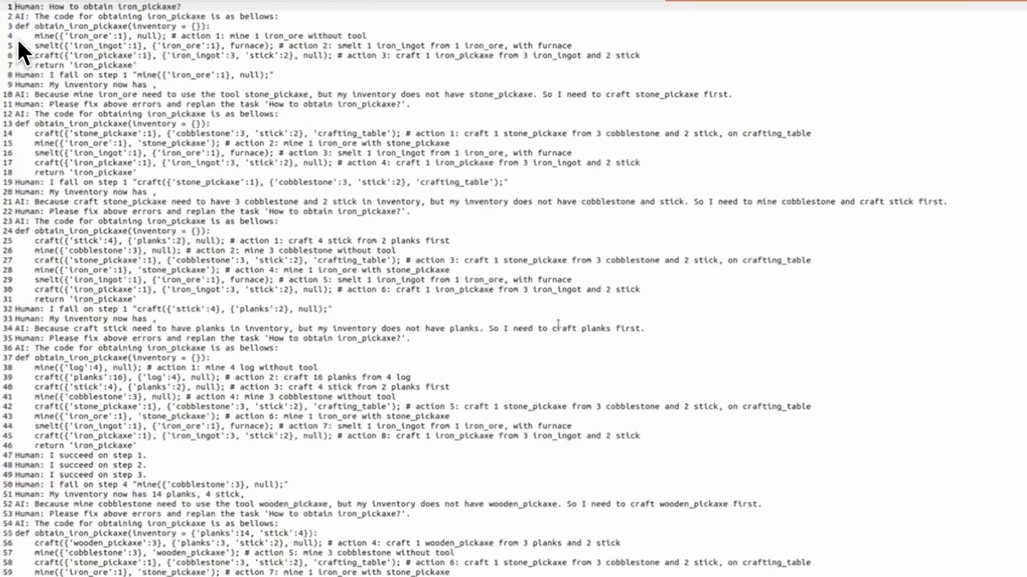
pyautogui.moveTo(34, 50)
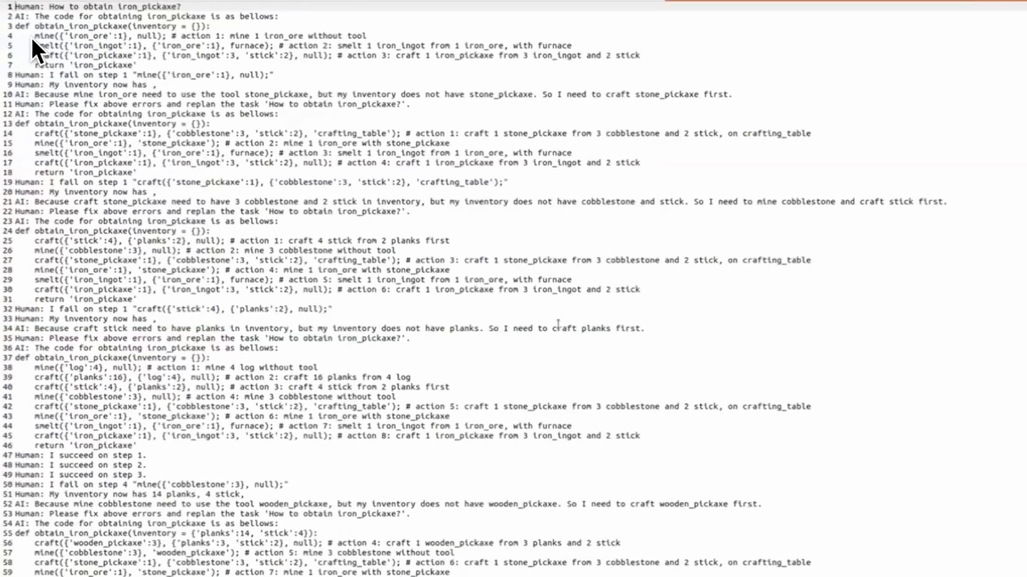
pyautogui.moveTo(232, 46)
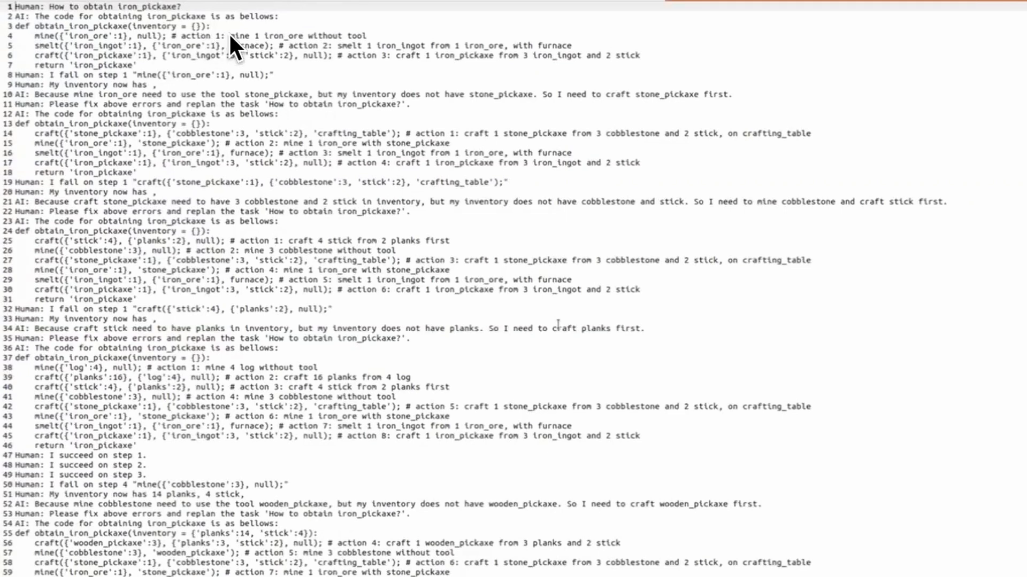
pyautogui.moveTo(373, 50)
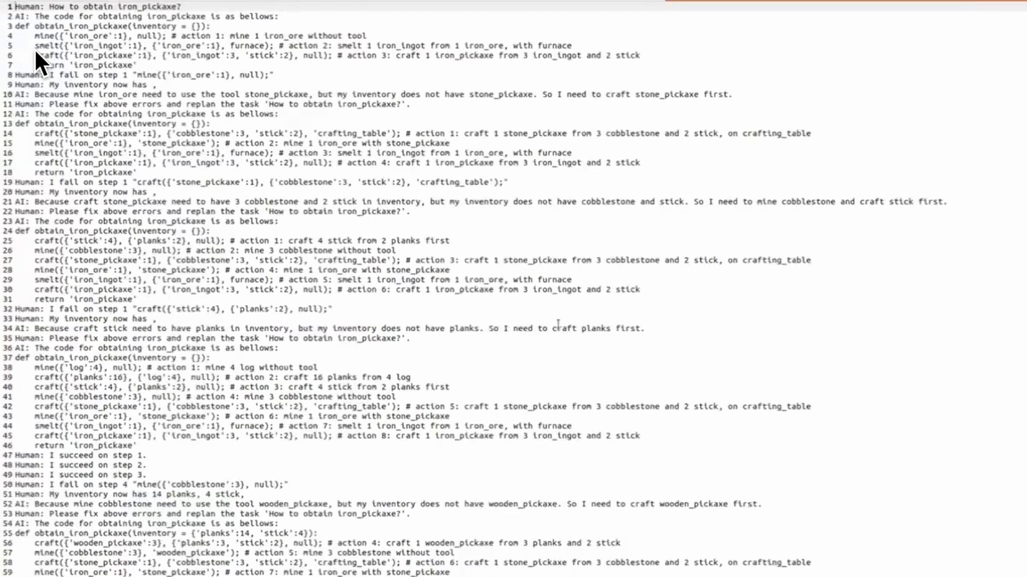
pyautogui.moveTo(295, 59)
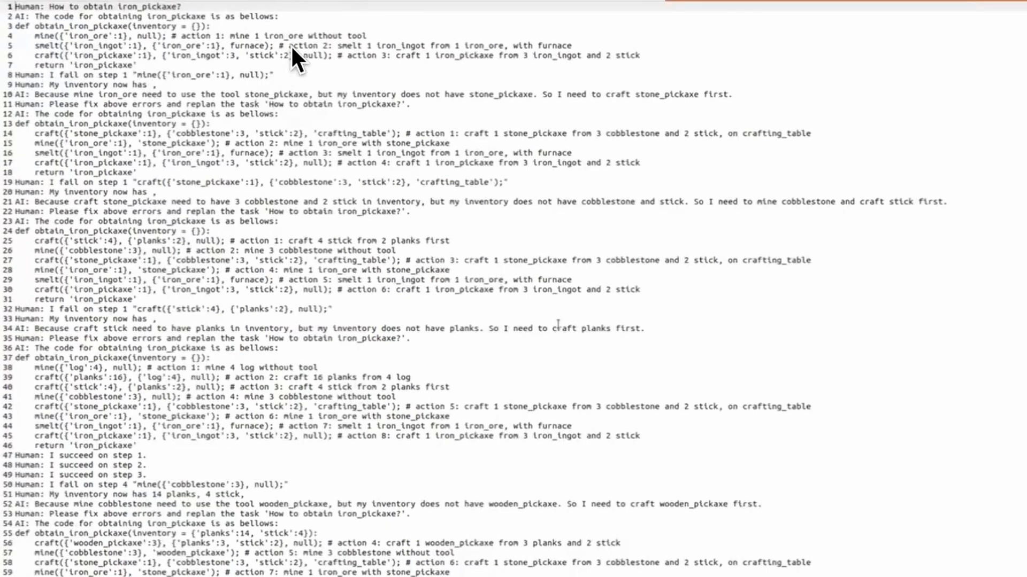
pyautogui.moveTo(396, 59)
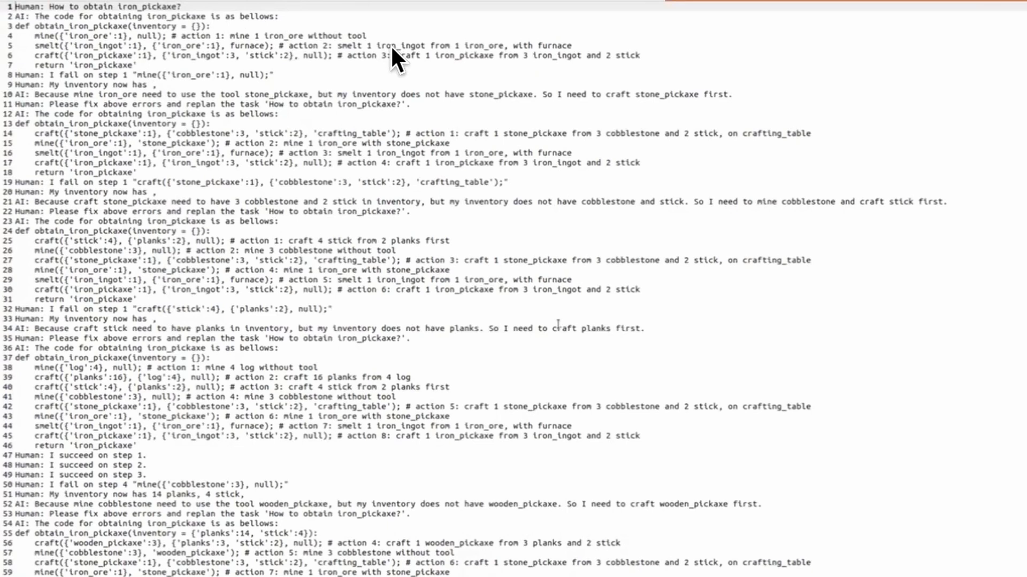
pyautogui.moveTo(507, 55)
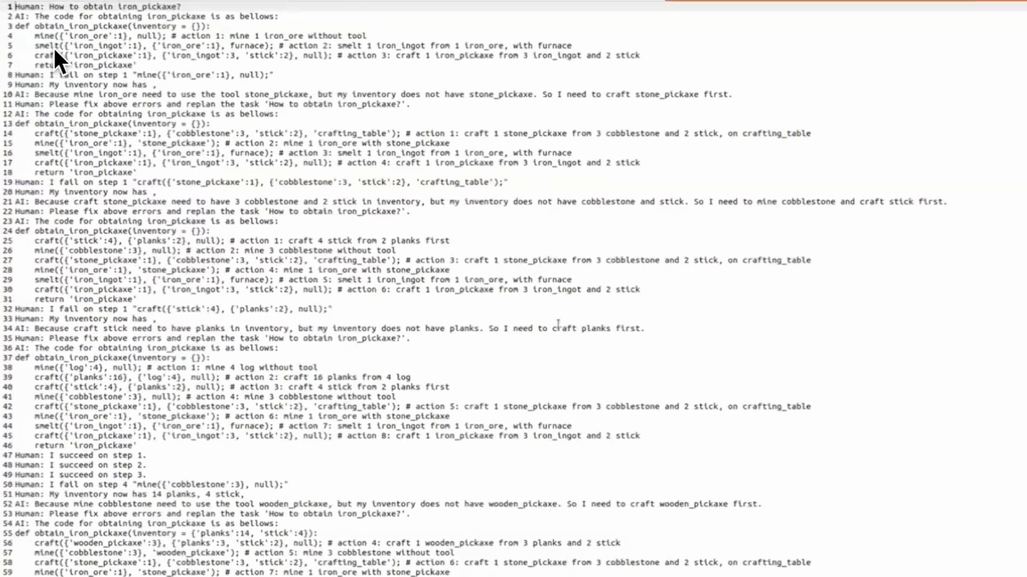
pyautogui.moveTo(334, 78)
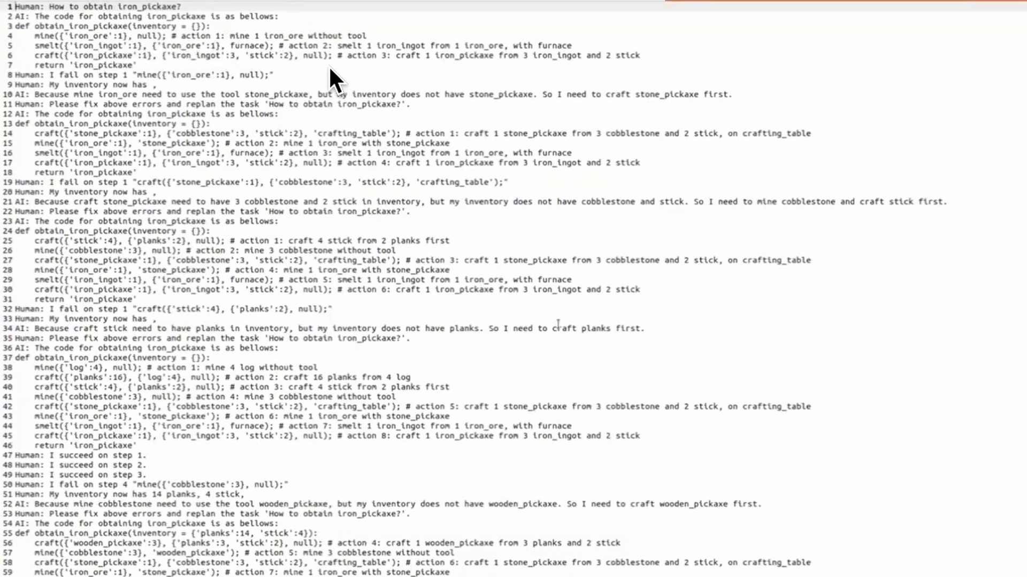
pyautogui.moveTo(447, 72)
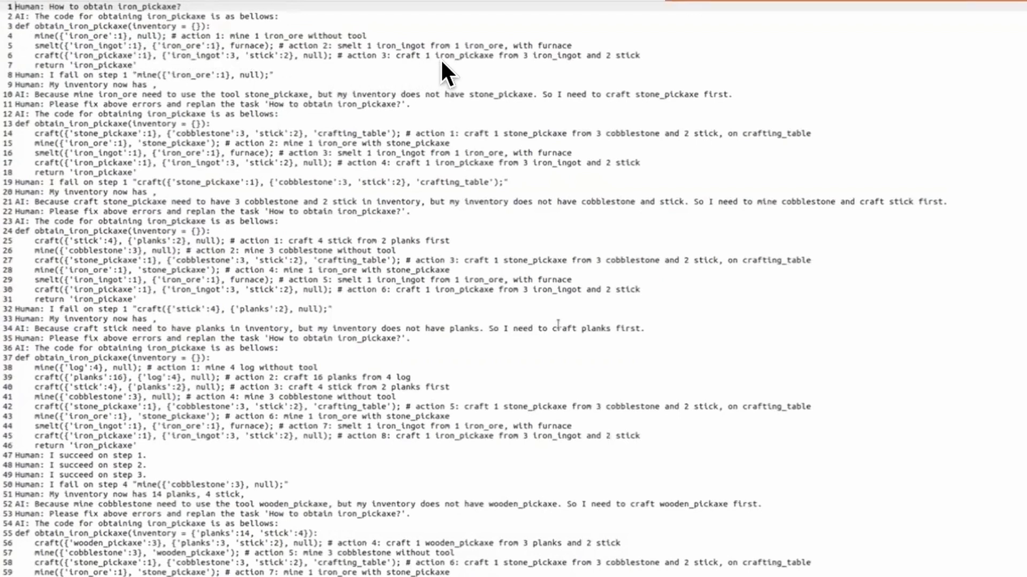
pyautogui.moveTo(533, 72)
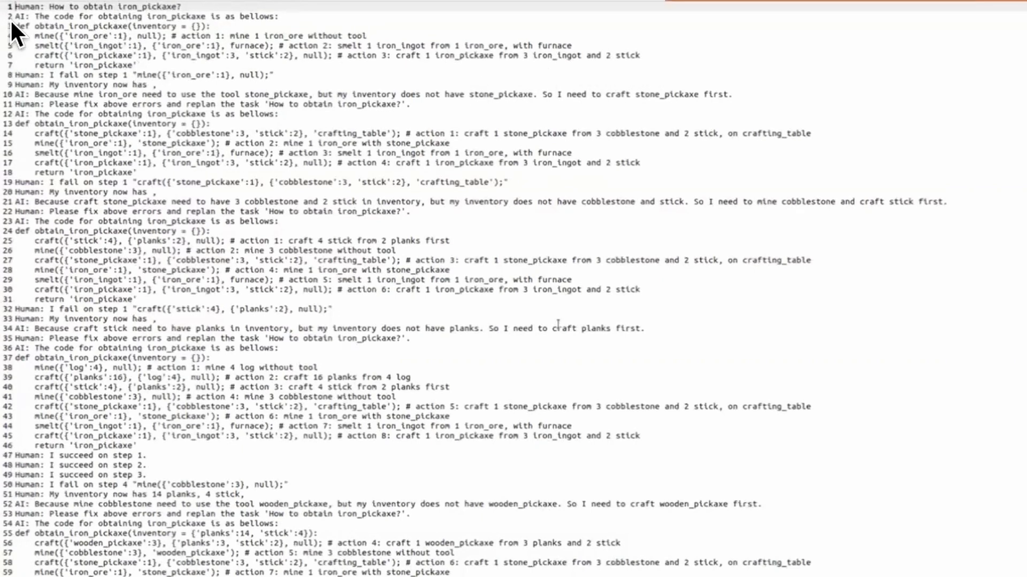
pyautogui.moveTo(86, 75)
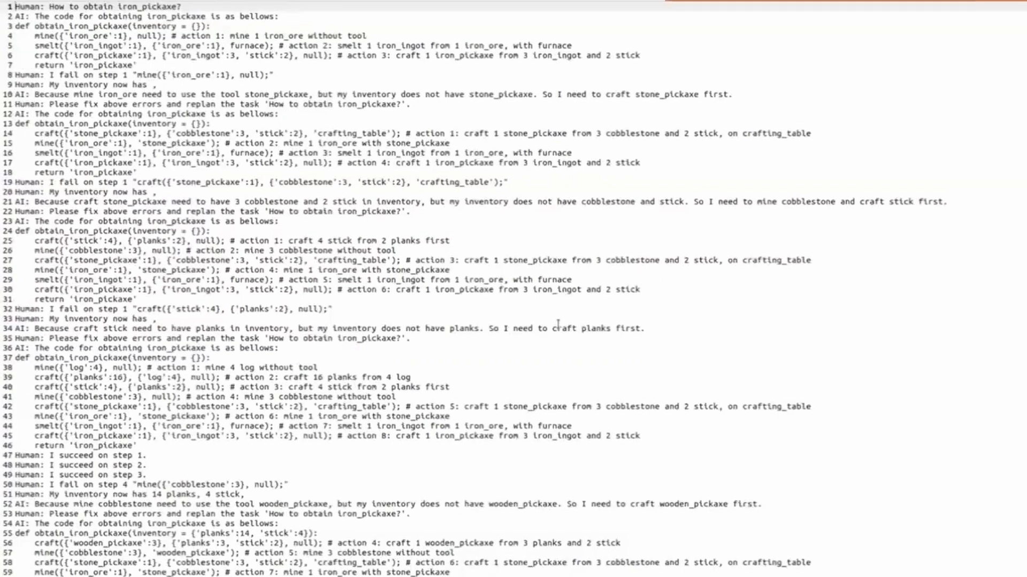
pyautogui.moveTo(26, 33)
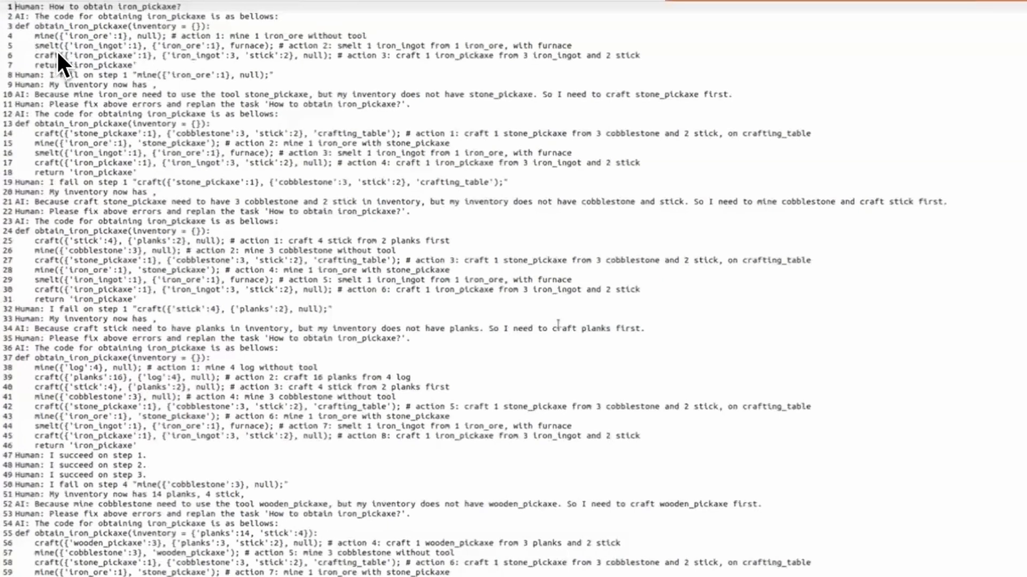
pyautogui.moveTo(157, 46)
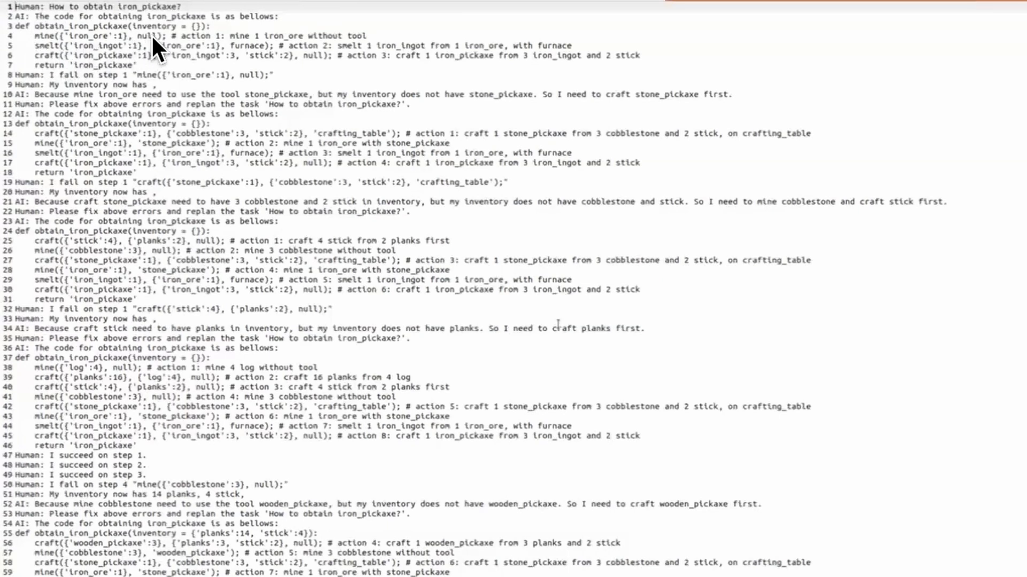
pyautogui.moveTo(16, 53)
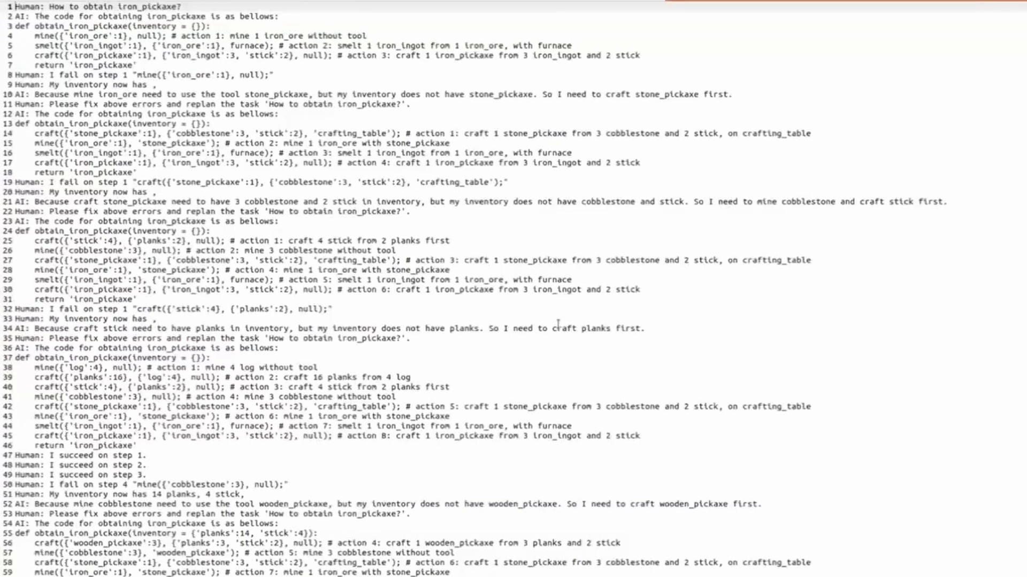
pyautogui.moveTo(183, 71)
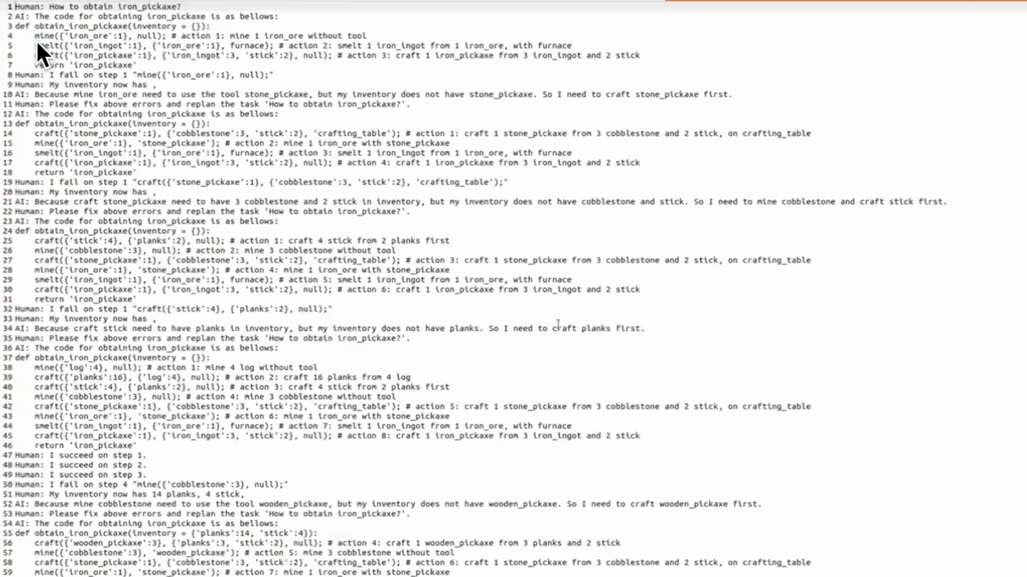
pyautogui.moveTo(64, 51)
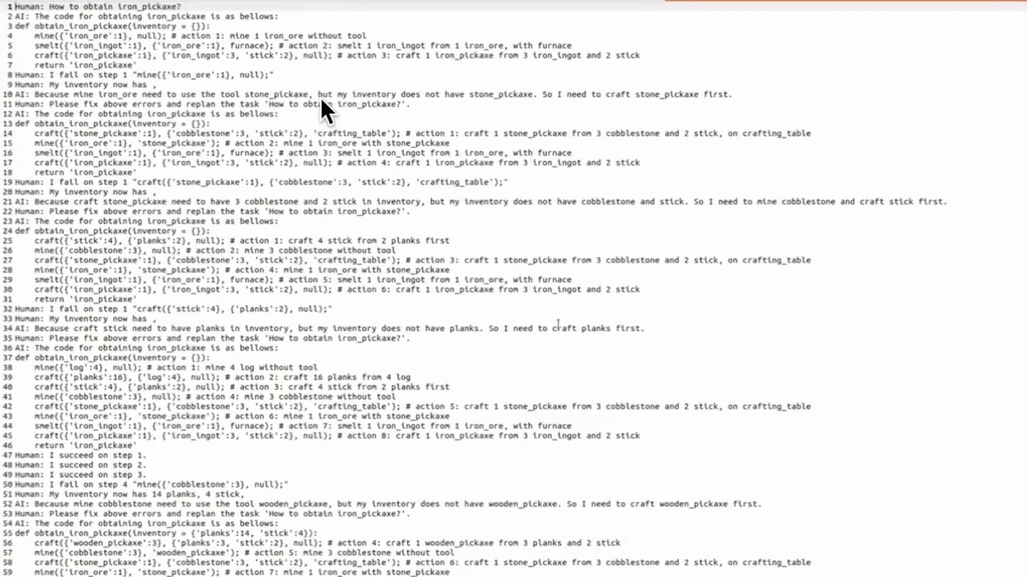
pyautogui.moveTo(472, 111)
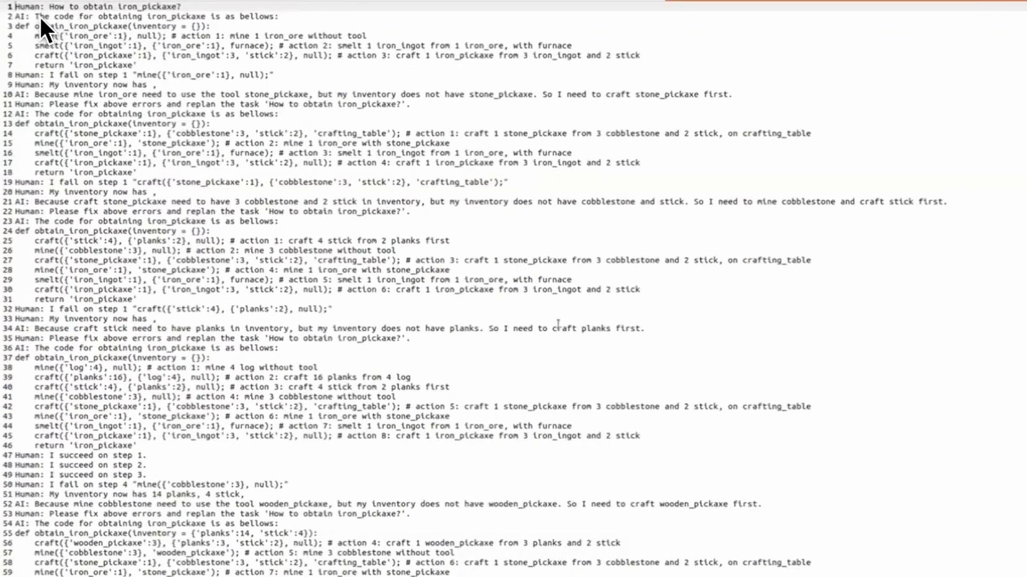
pyautogui.moveTo(43, 85)
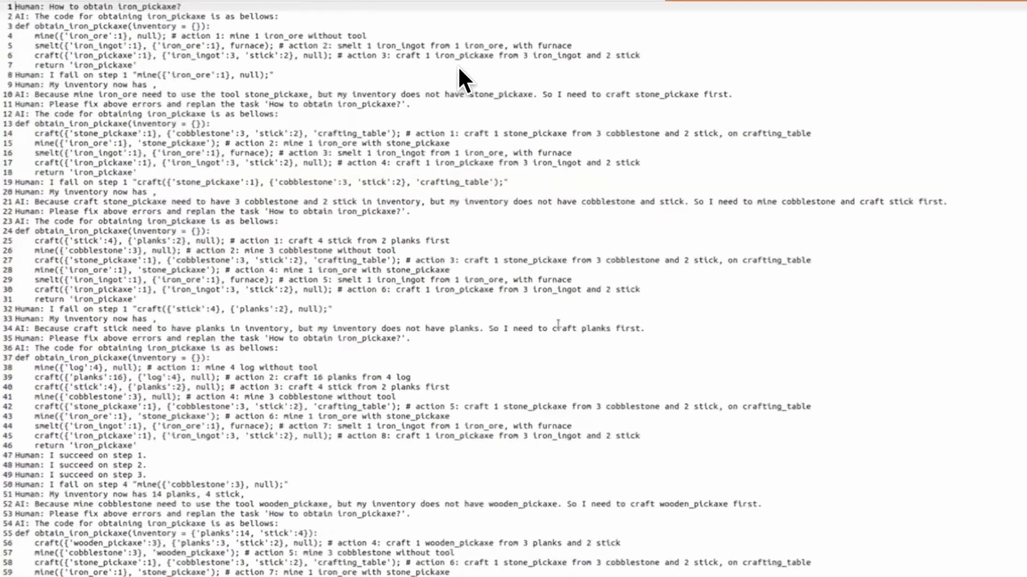
pyautogui.moveTo(33, 121)
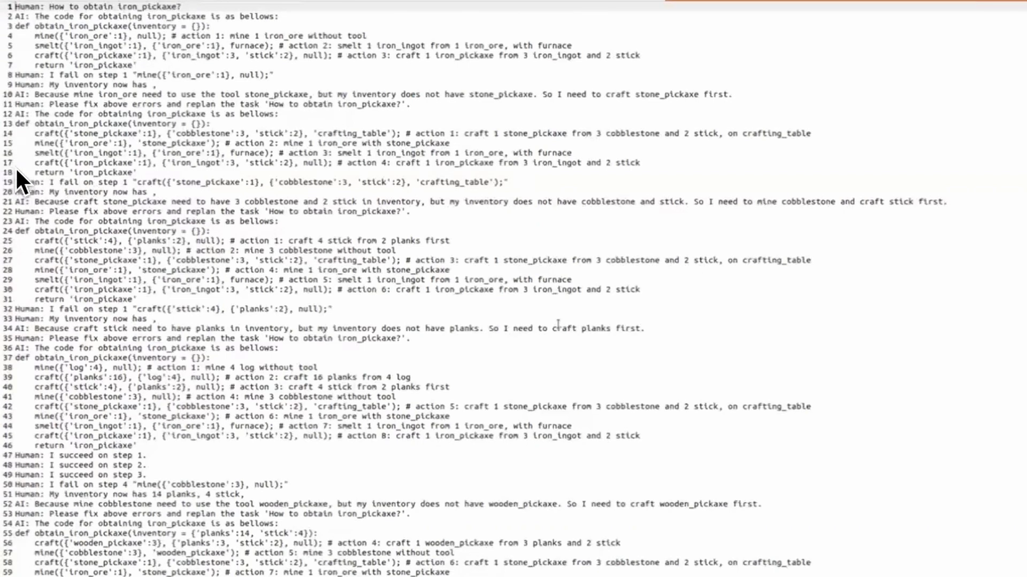
pyautogui.moveTo(56, 148)
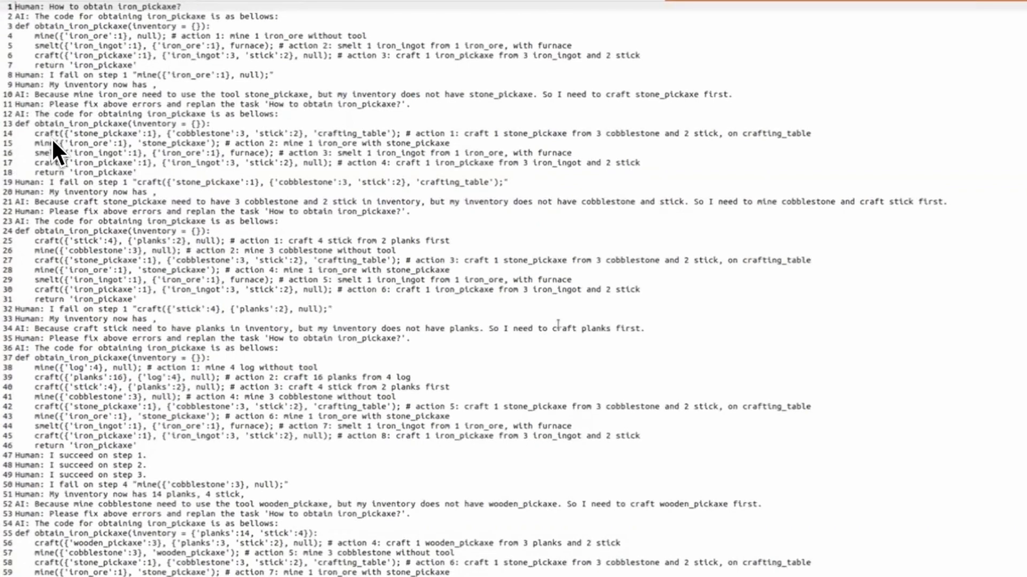
pyautogui.moveTo(6, 174)
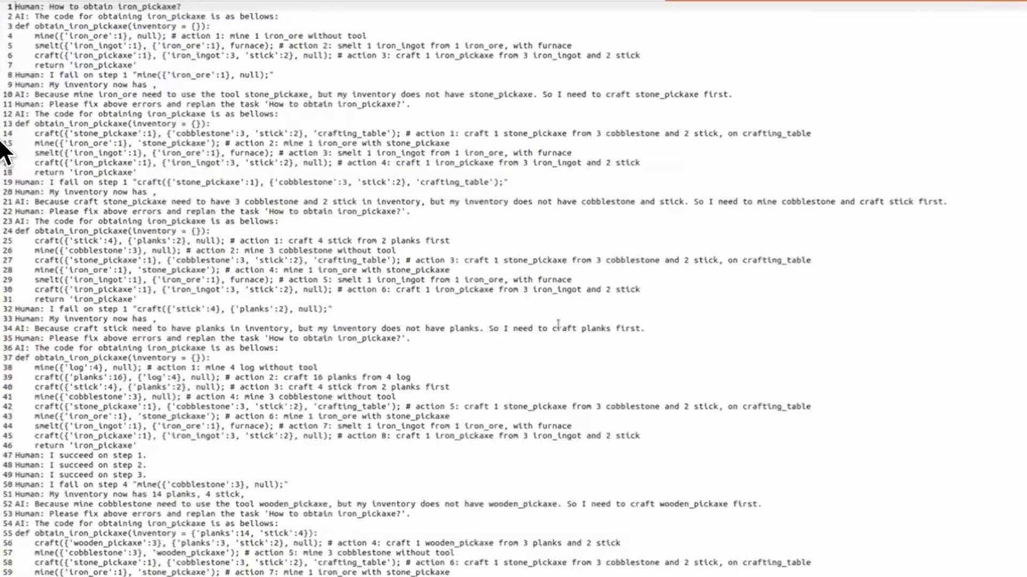
pyautogui.moveTo(40, 147)
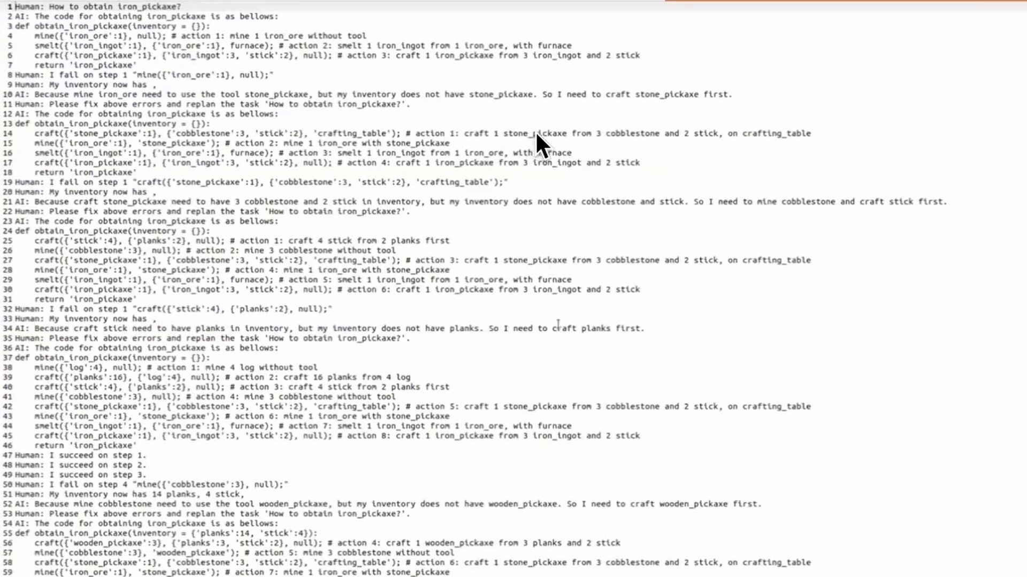
pyautogui.moveTo(671, 142)
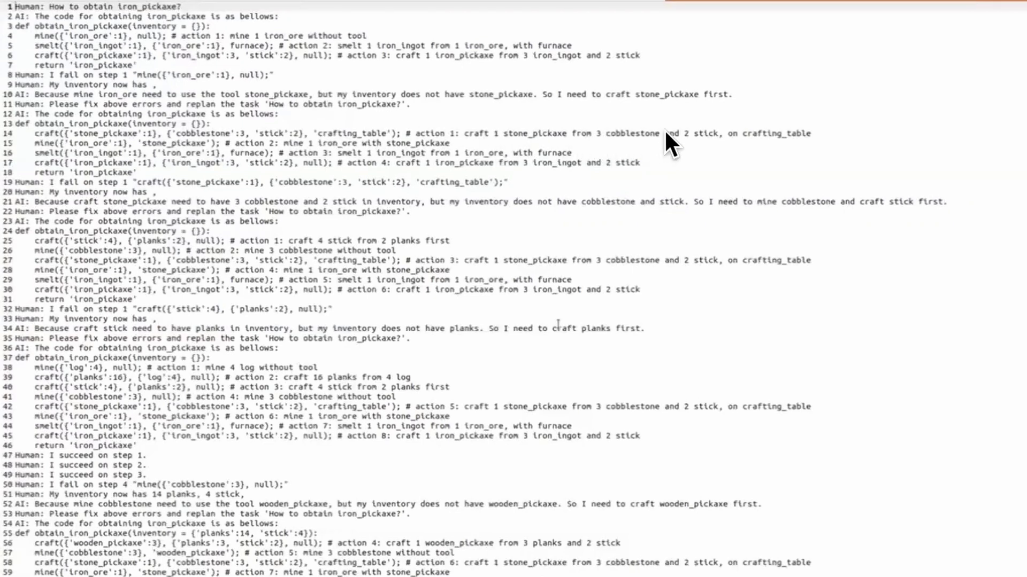
pyautogui.moveTo(793, 154)
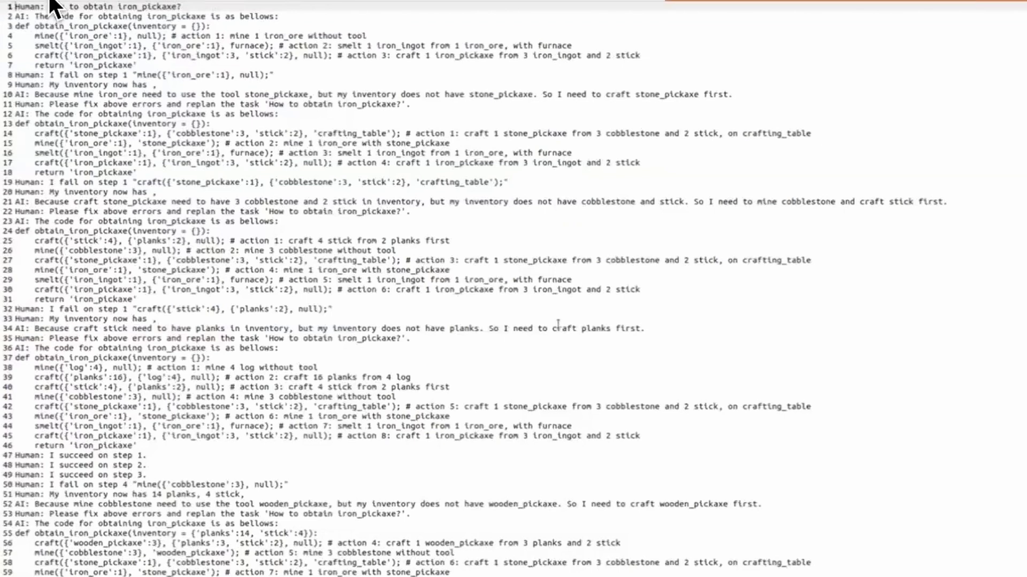
pyautogui.moveTo(8, 131)
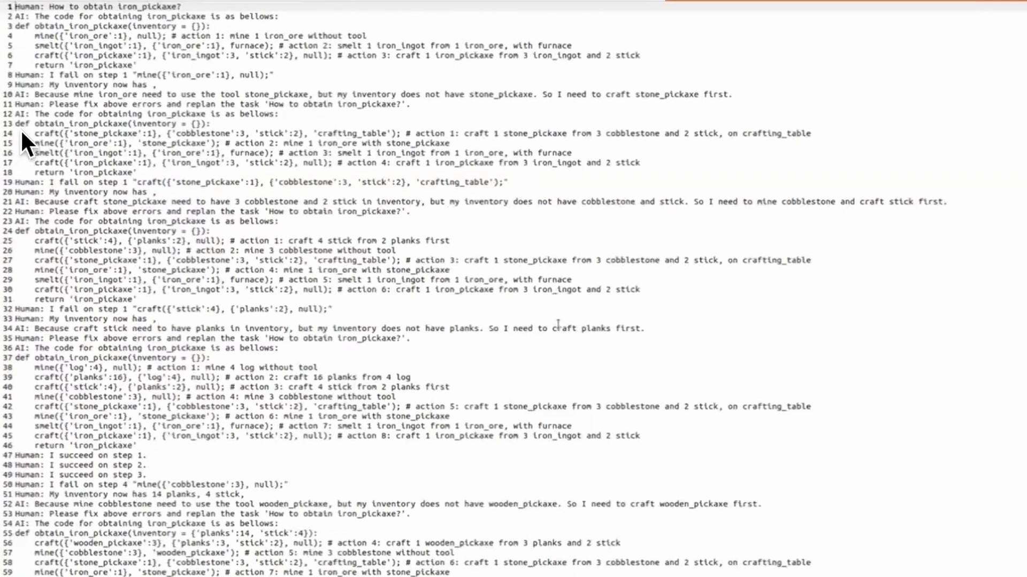
pyautogui.moveTo(33, 181)
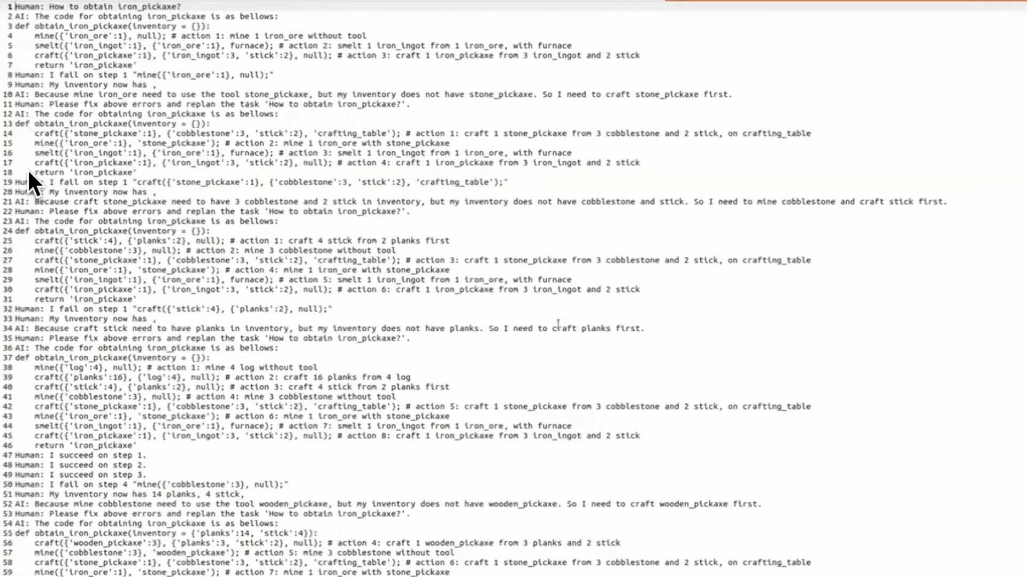
pyautogui.moveTo(95, 553)
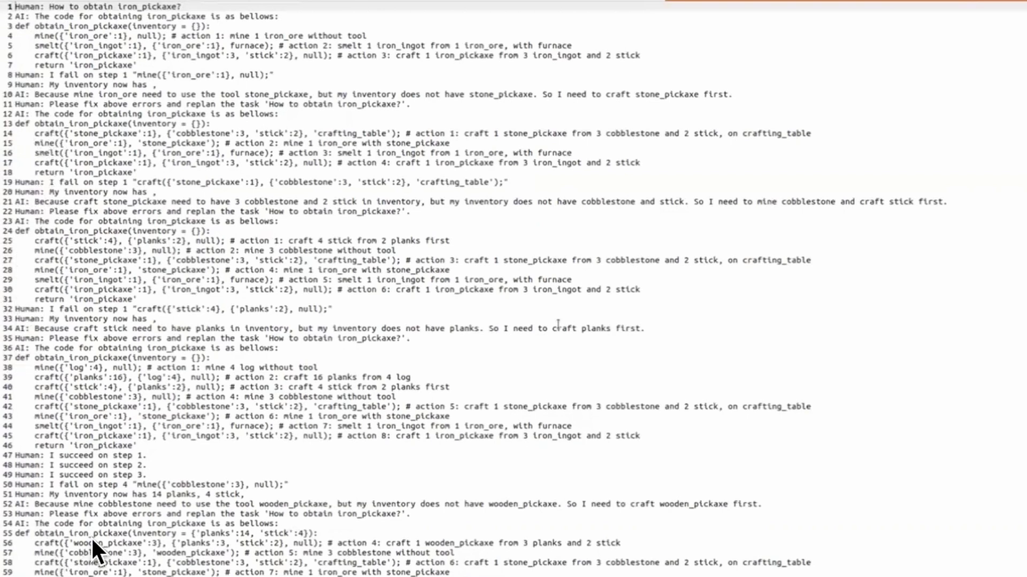
pyautogui.moveTo(12, 511)
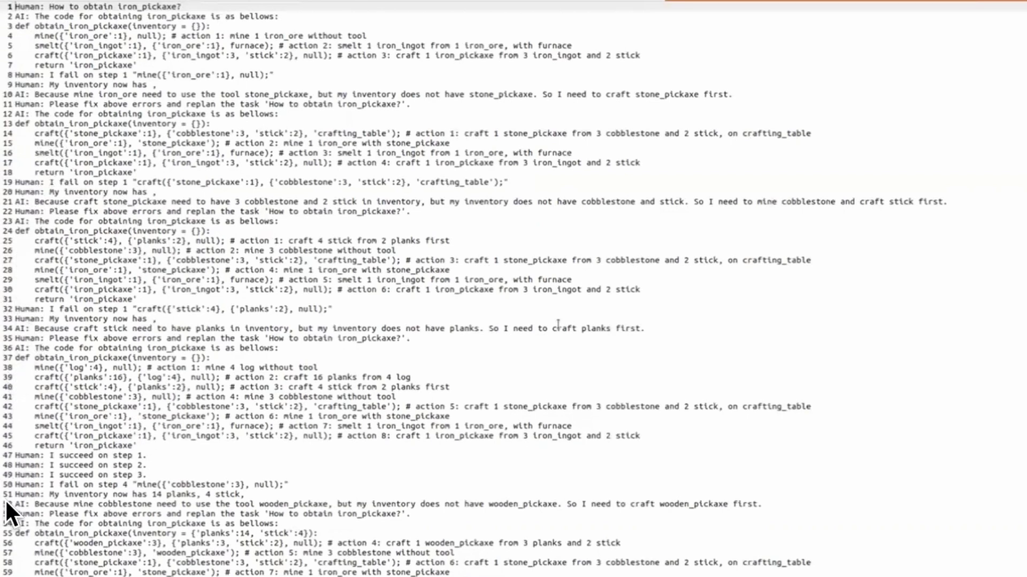
pyautogui.moveTo(30, 416)
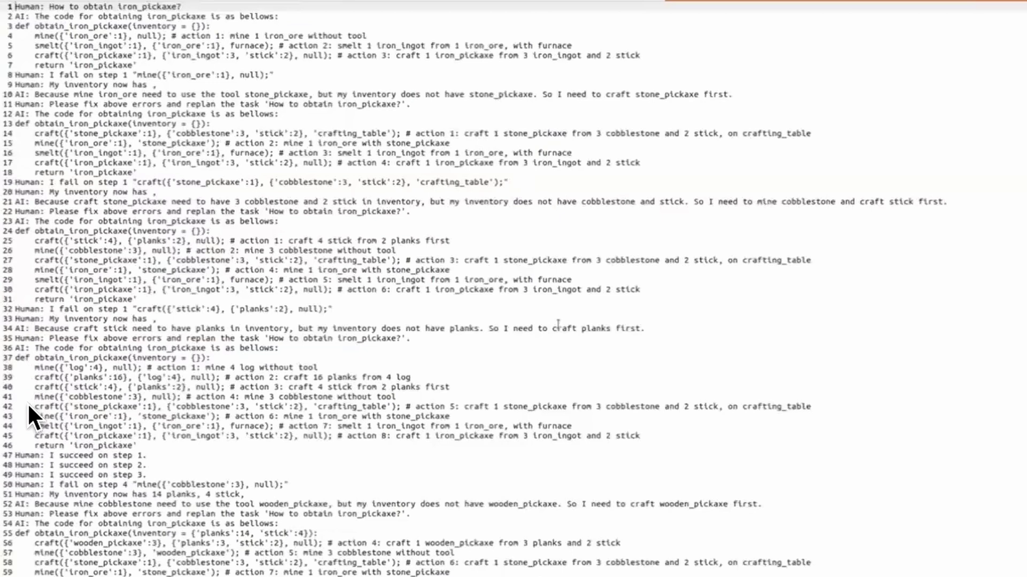
pyautogui.moveTo(173, 494)
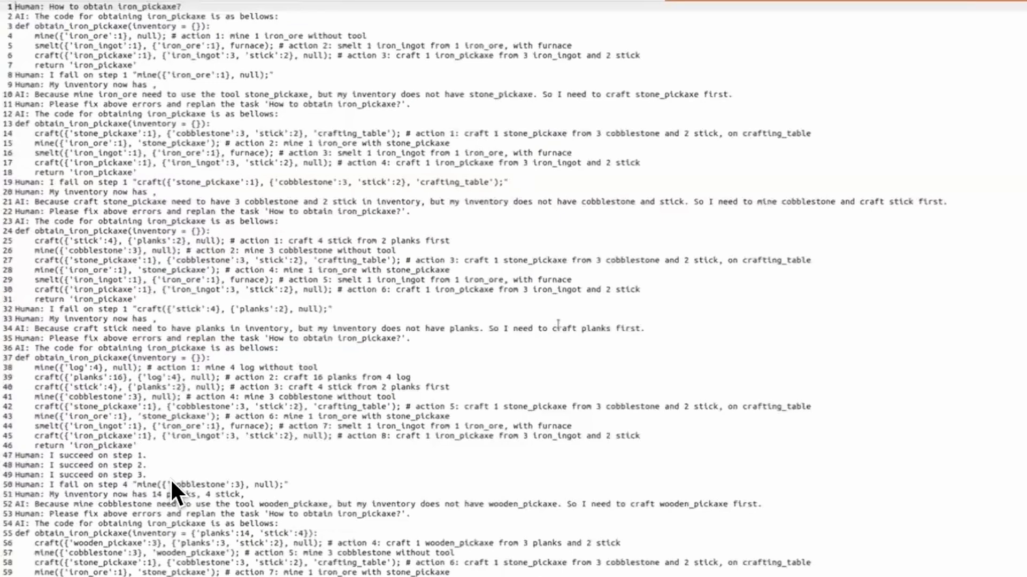
pyautogui.moveTo(59, 399)
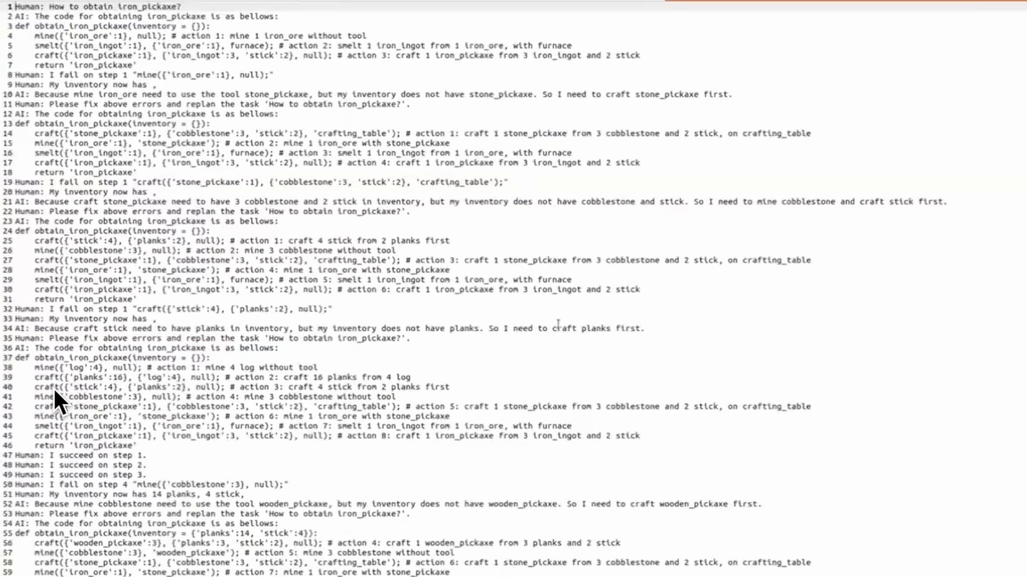
pyautogui.moveTo(26, 379)
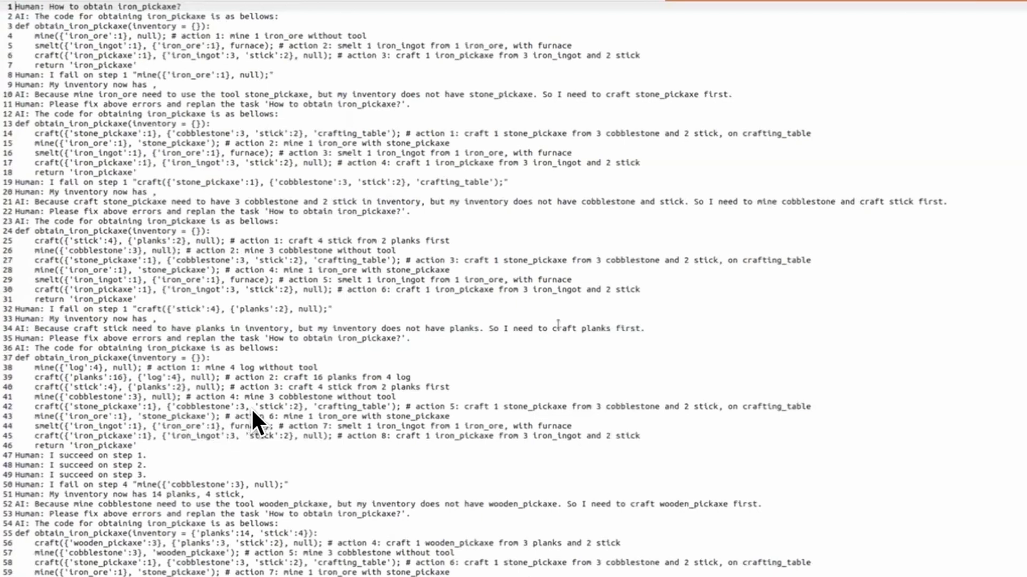
pyautogui.moveTo(59, 410)
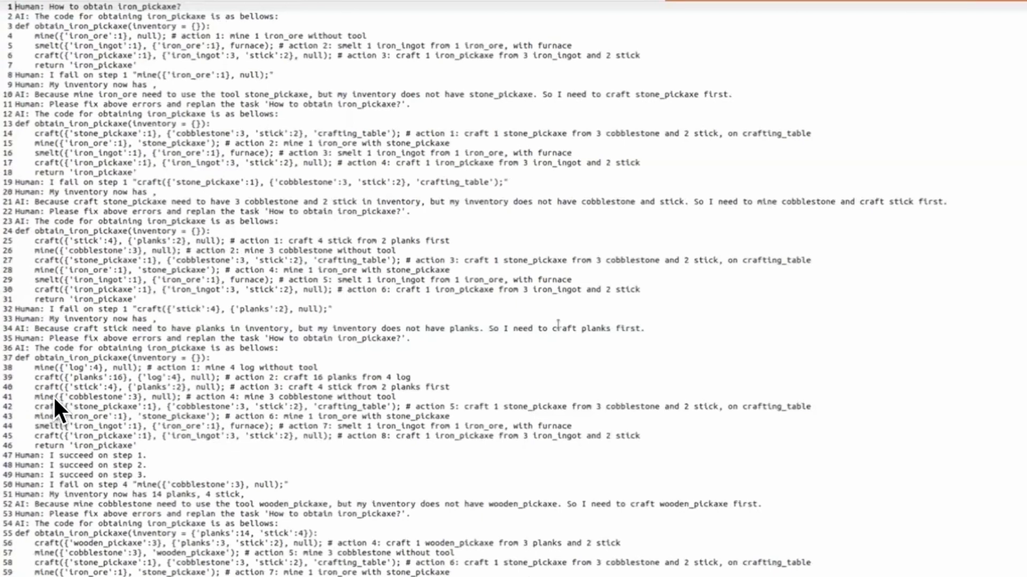
pyautogui.moveTo(74, 513)
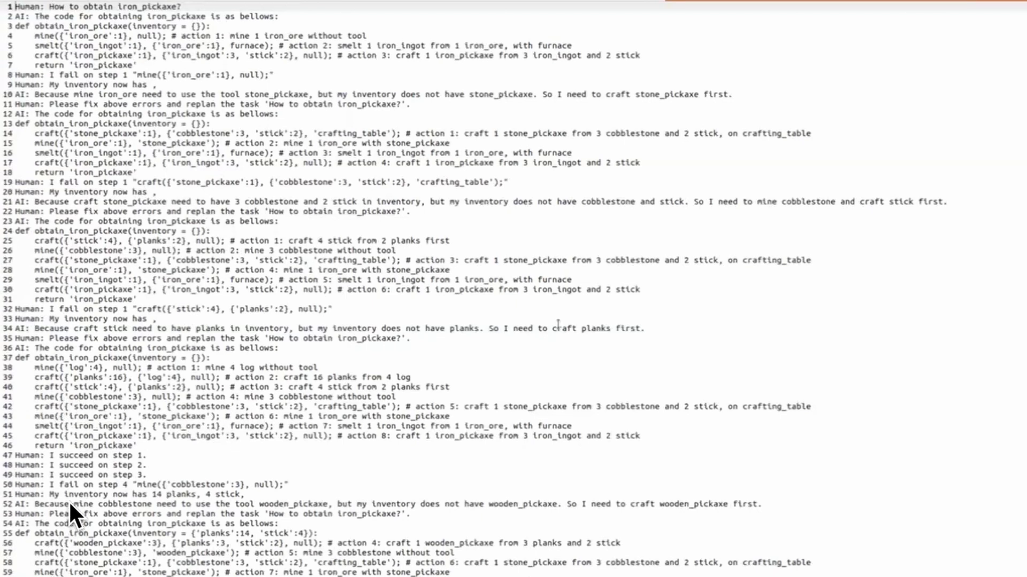
pyautogui.moveTo(31, 558)
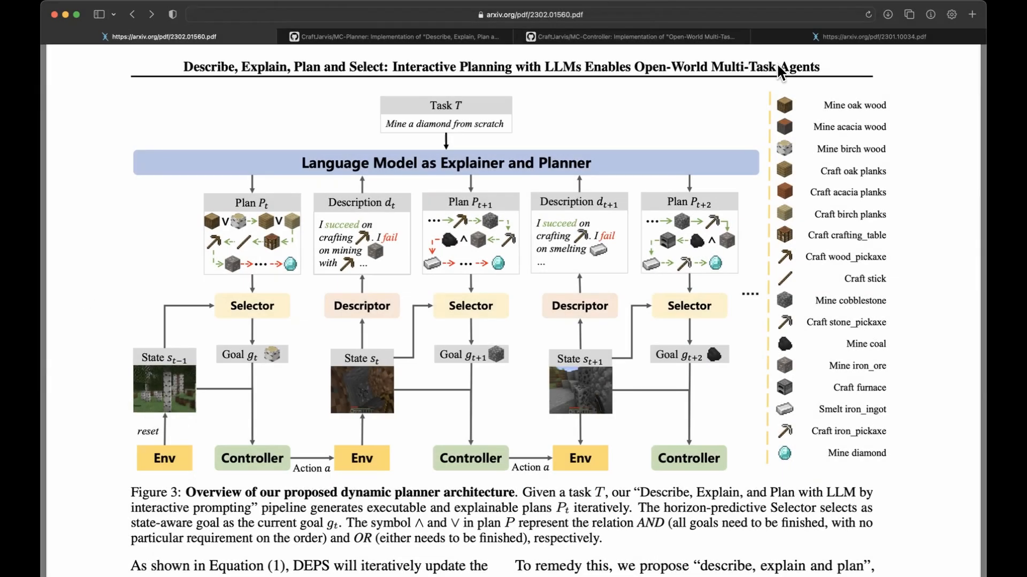
pyautogui.moveTo(145, 377)
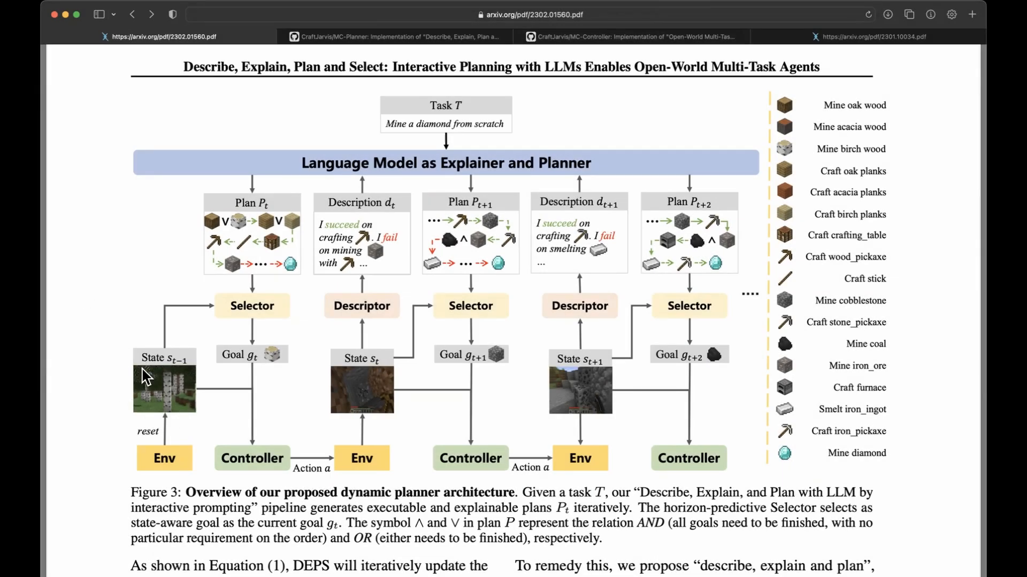
pyautogui.moveTo(144, 240)
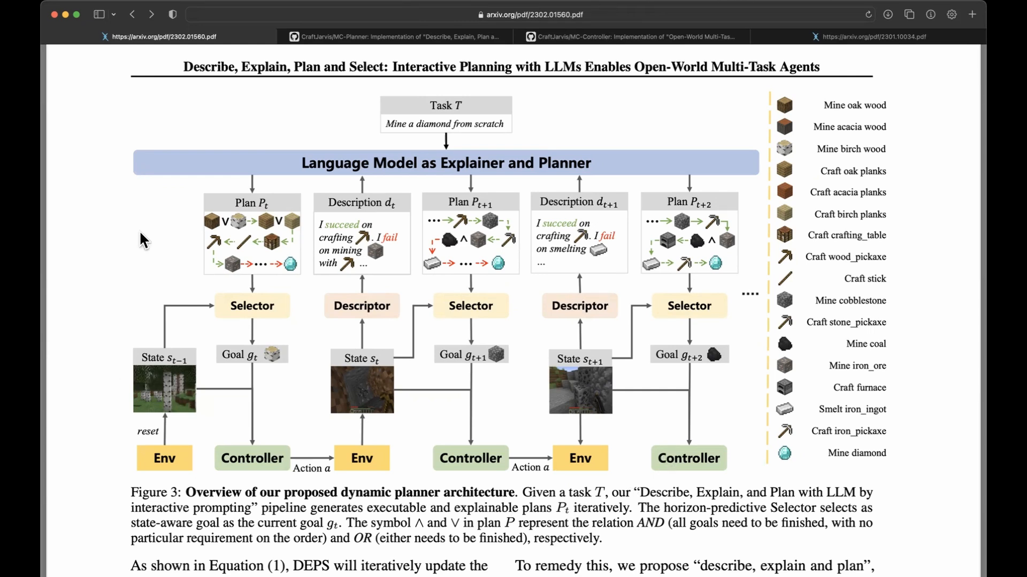
pyautogui.moveTo(144, 354)
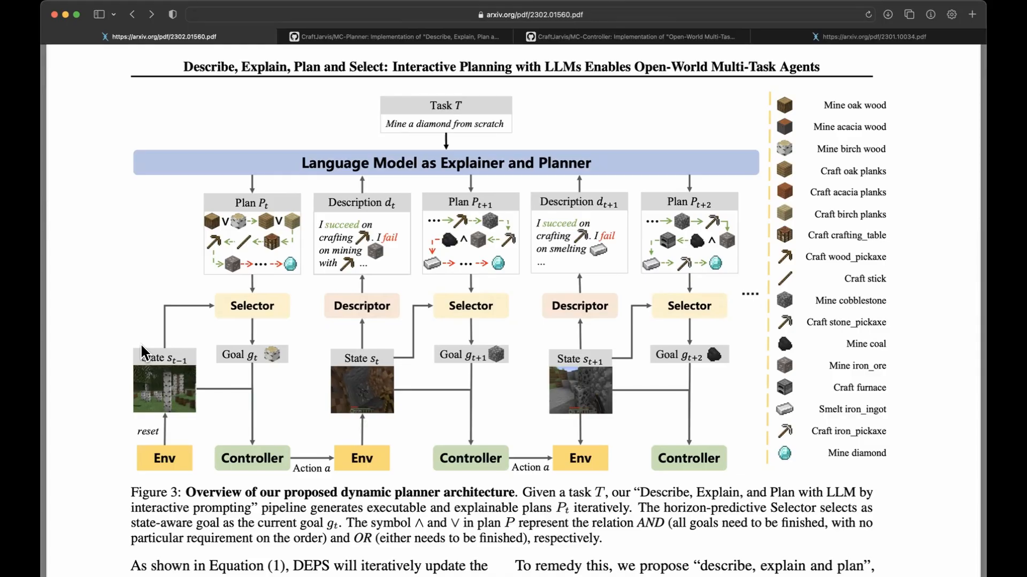
# Step: Switch from the DEPS Figure 3 view to the CraftJarvis/MC-Planner GitHub repository
pyautogui.click(392, 37)
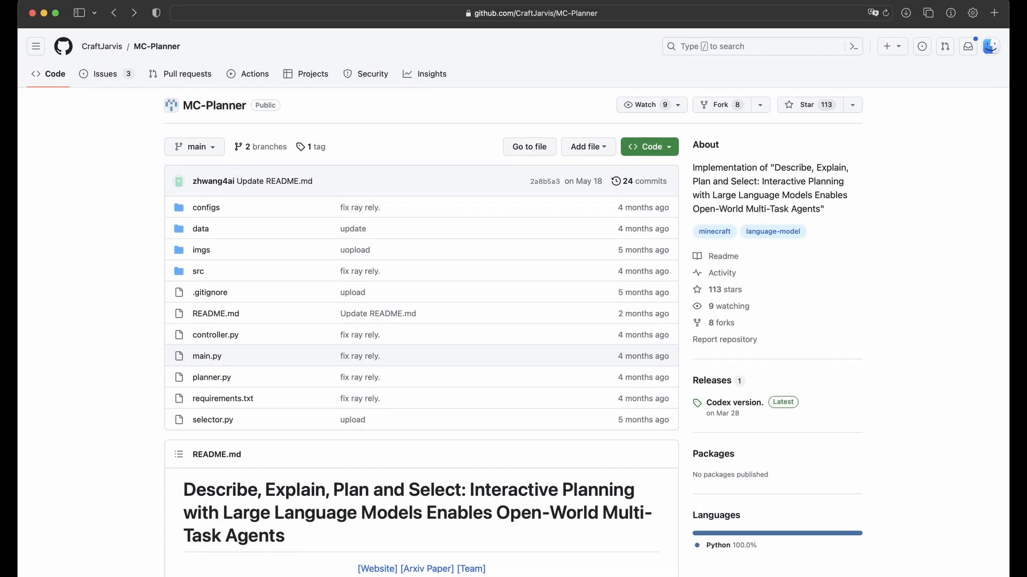